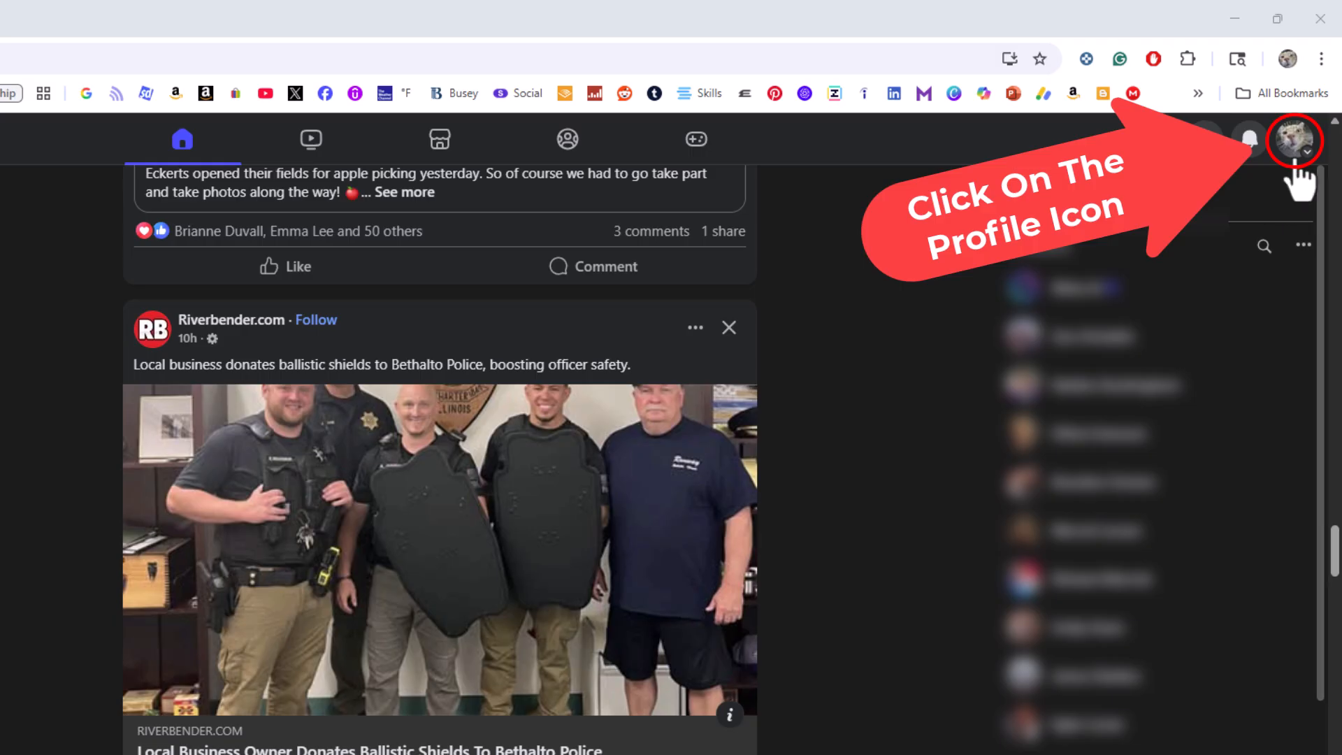
# Reach Settings & privacy from the account menu under the profile picture
pyautogui.click(1292, 140)
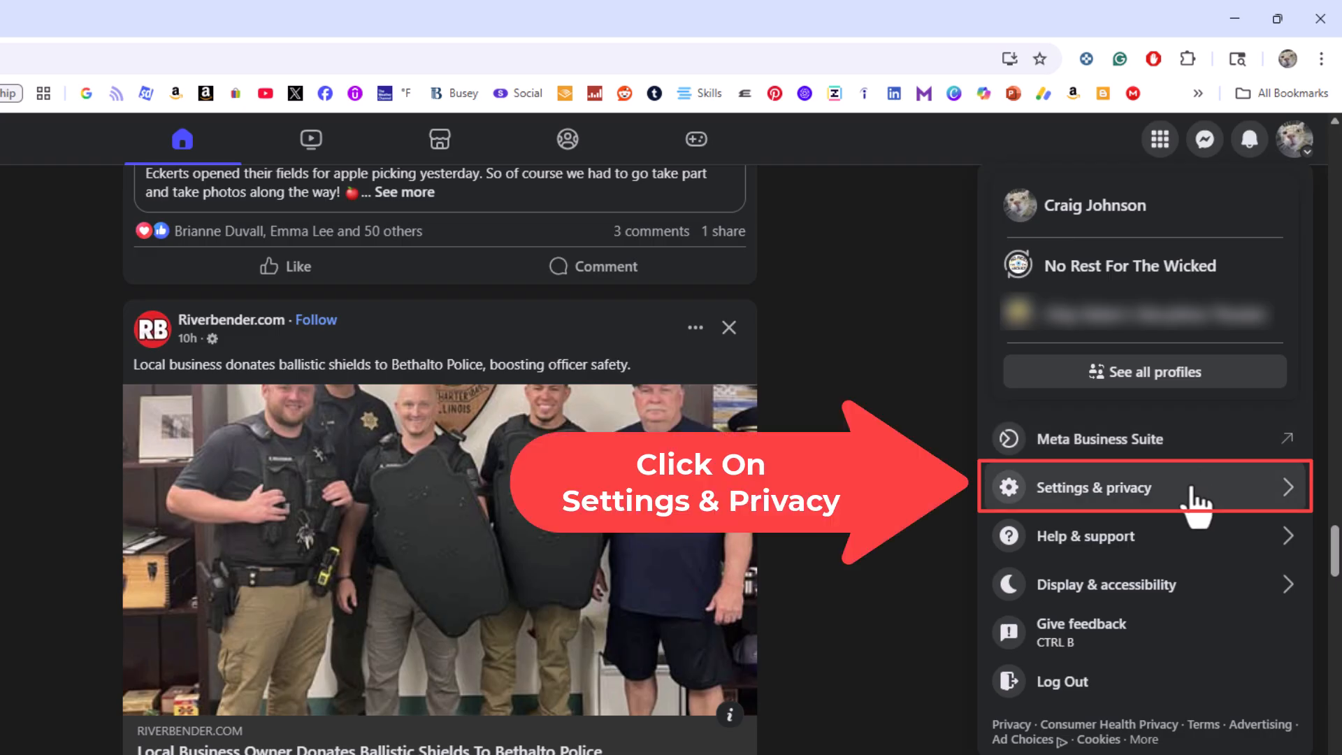
pyautogui.click(1094, 487)
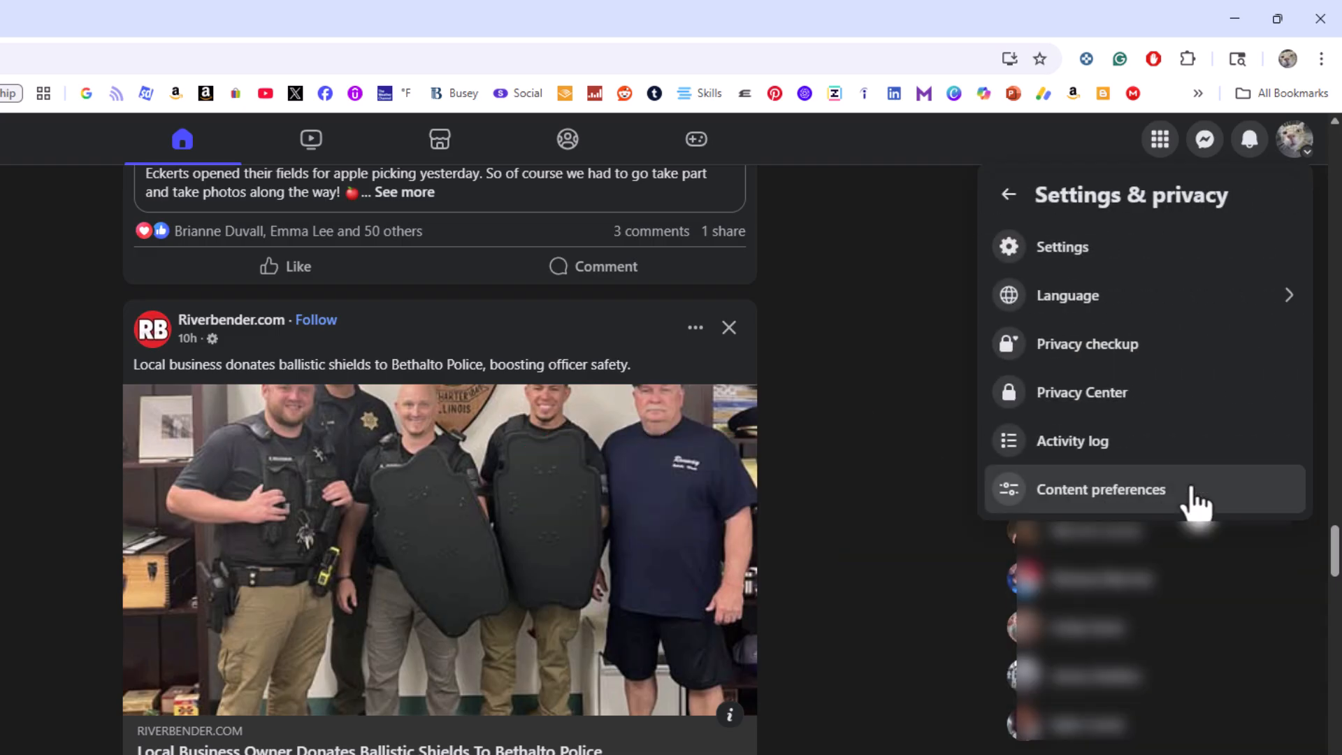
pyautogui.moveTo(1182, 449)
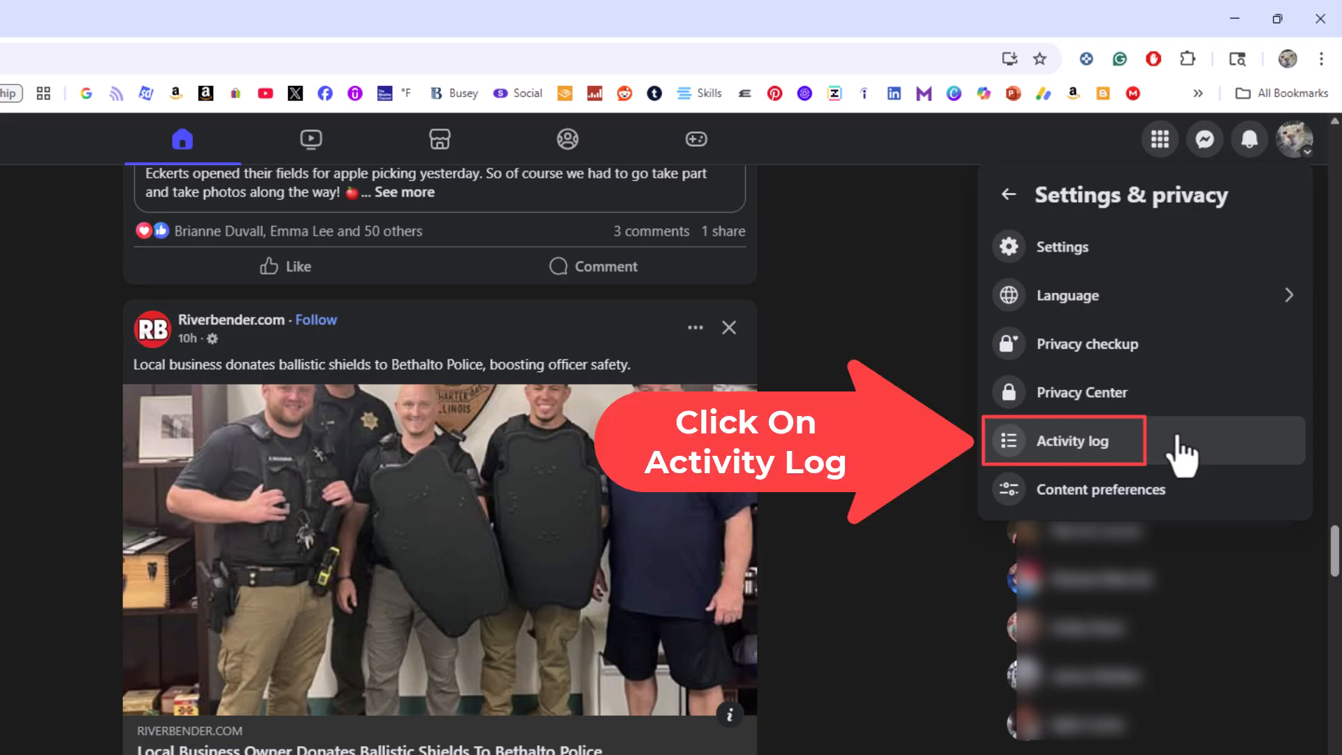
# Show the Activity log filtered to the Comments and reactions category
pyautogui.click(1062, 440)
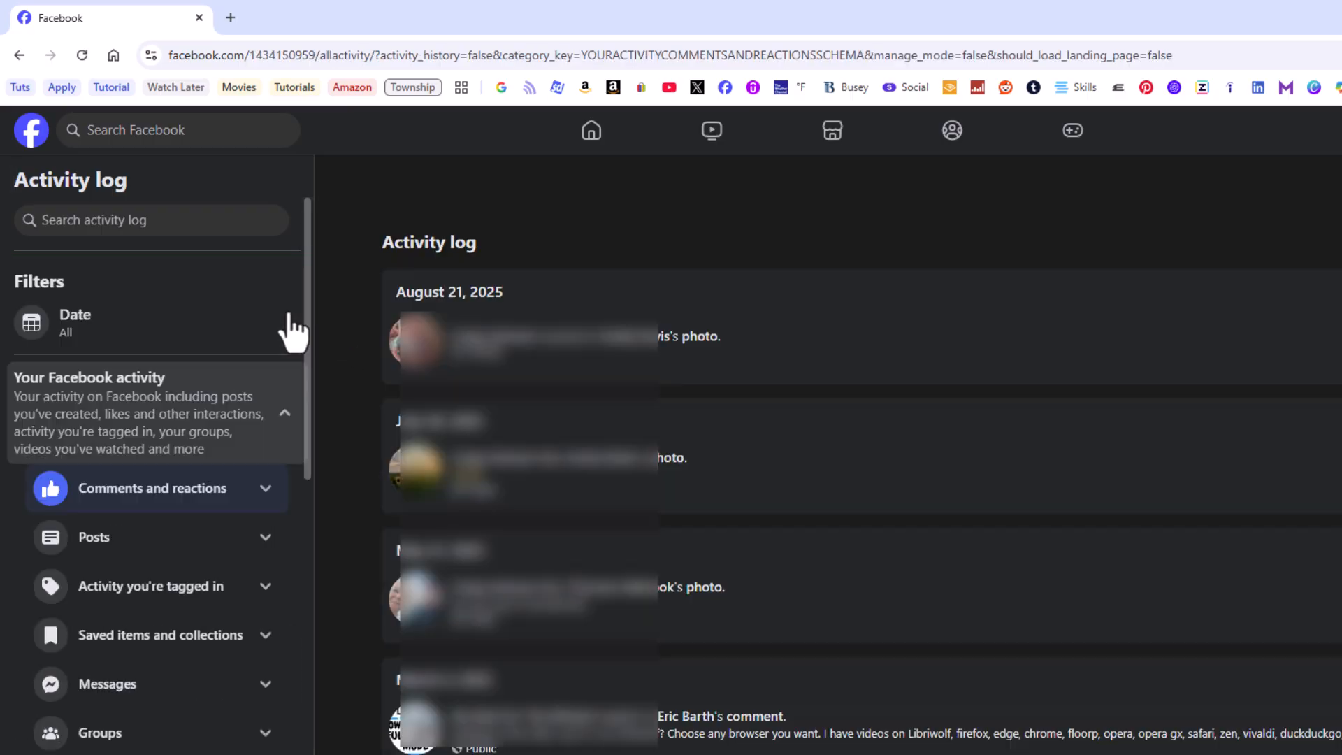
pyautogui.click(153, 488)
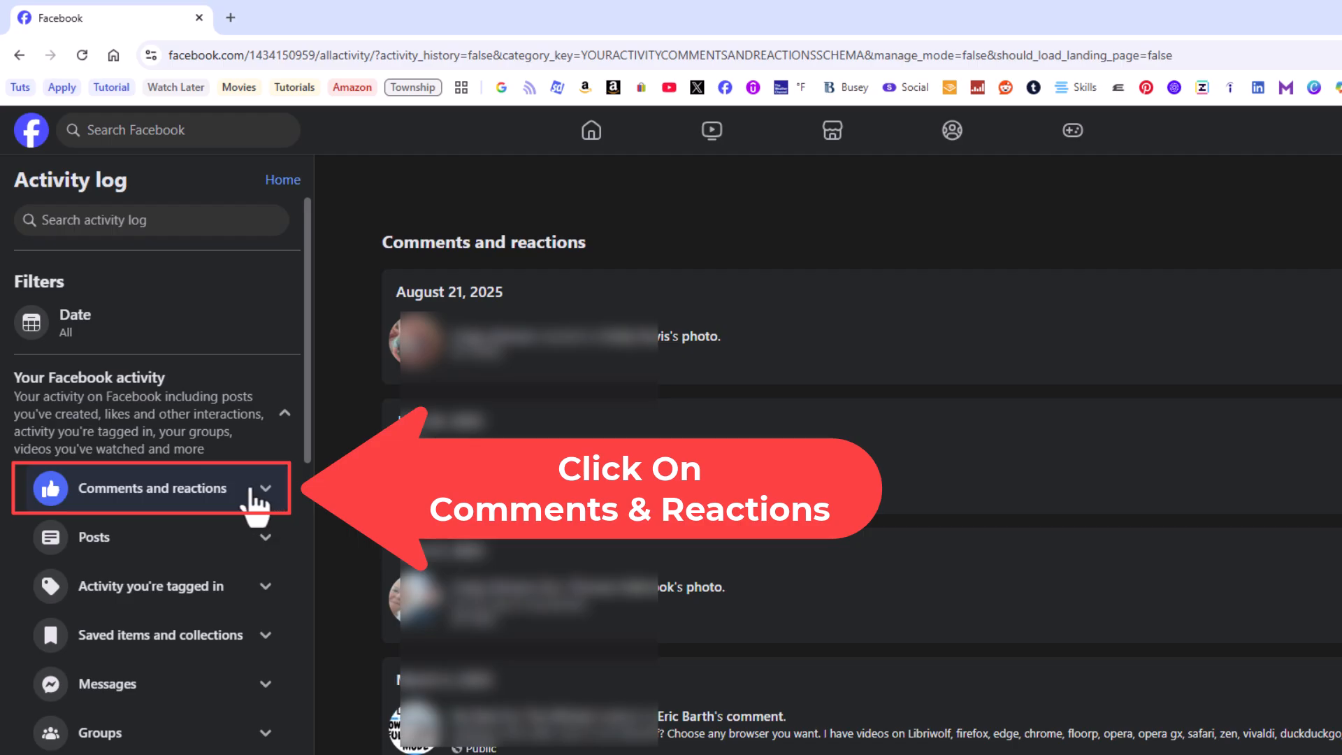
# Reveal the Remove Reaction option on the August 21, 2025 entry
pyautogui.click(152, 488)
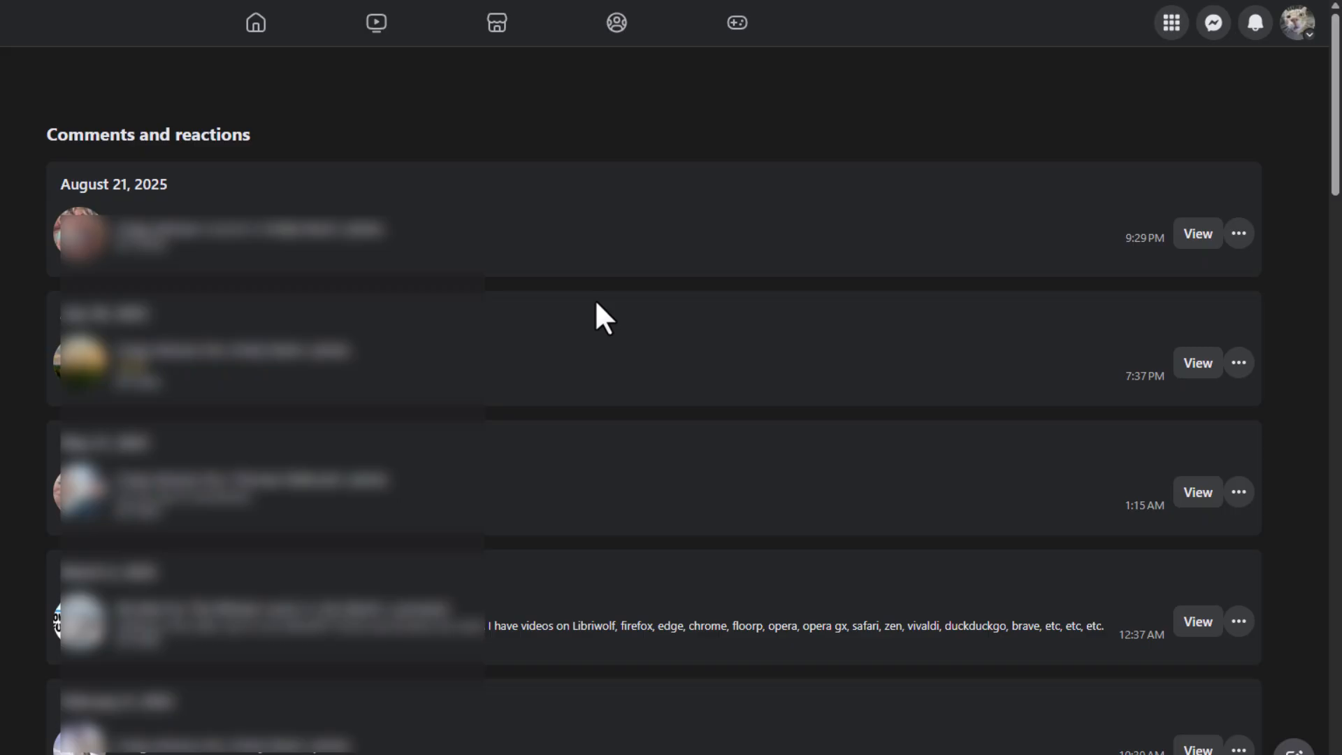
pyautogui.moveTo(612, 282)
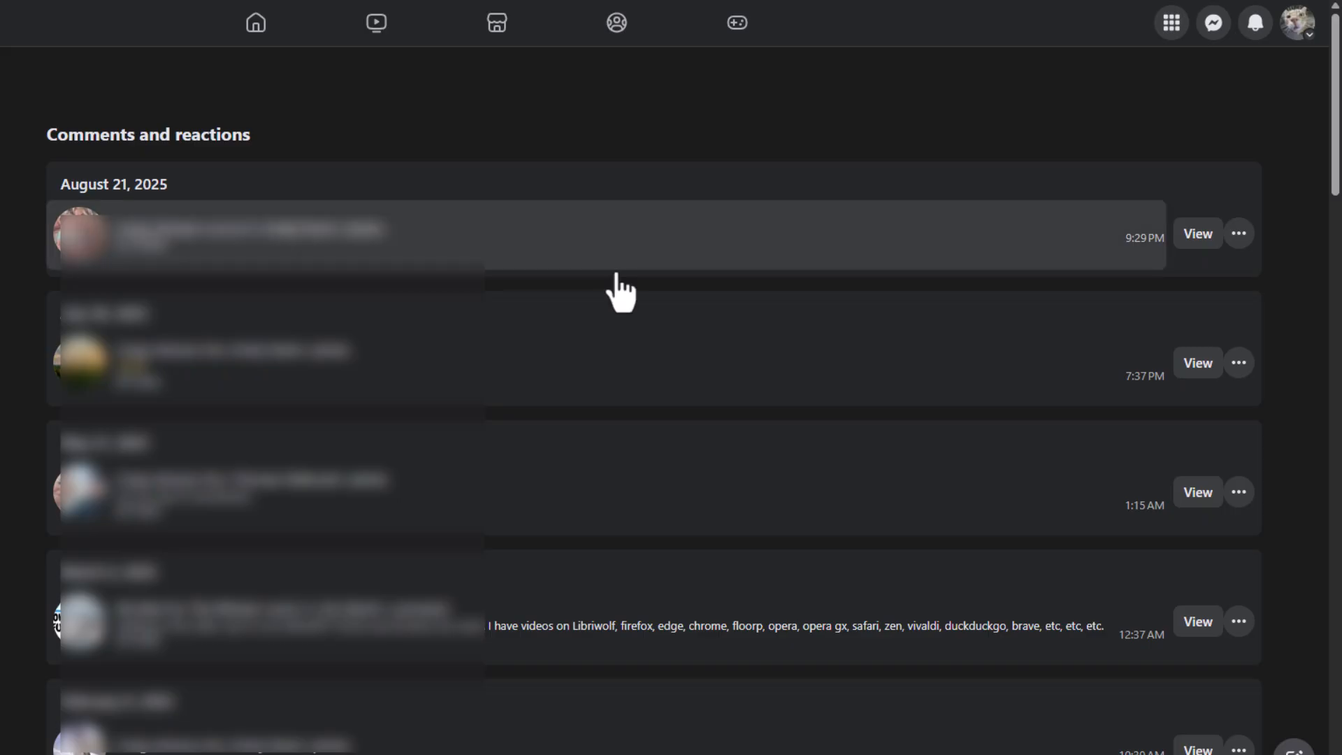
pyautogui.moveTo(1197, 303)
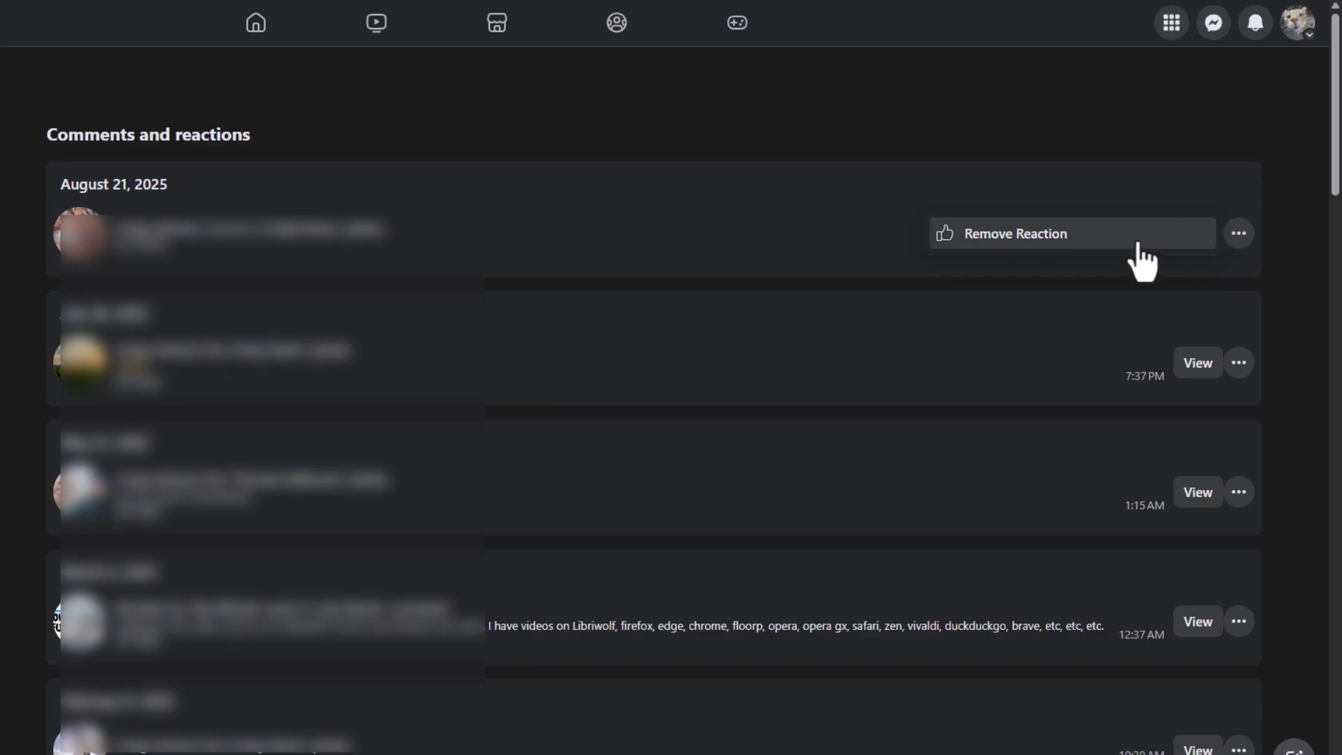
pyautogui.moveTo(1066, 376)
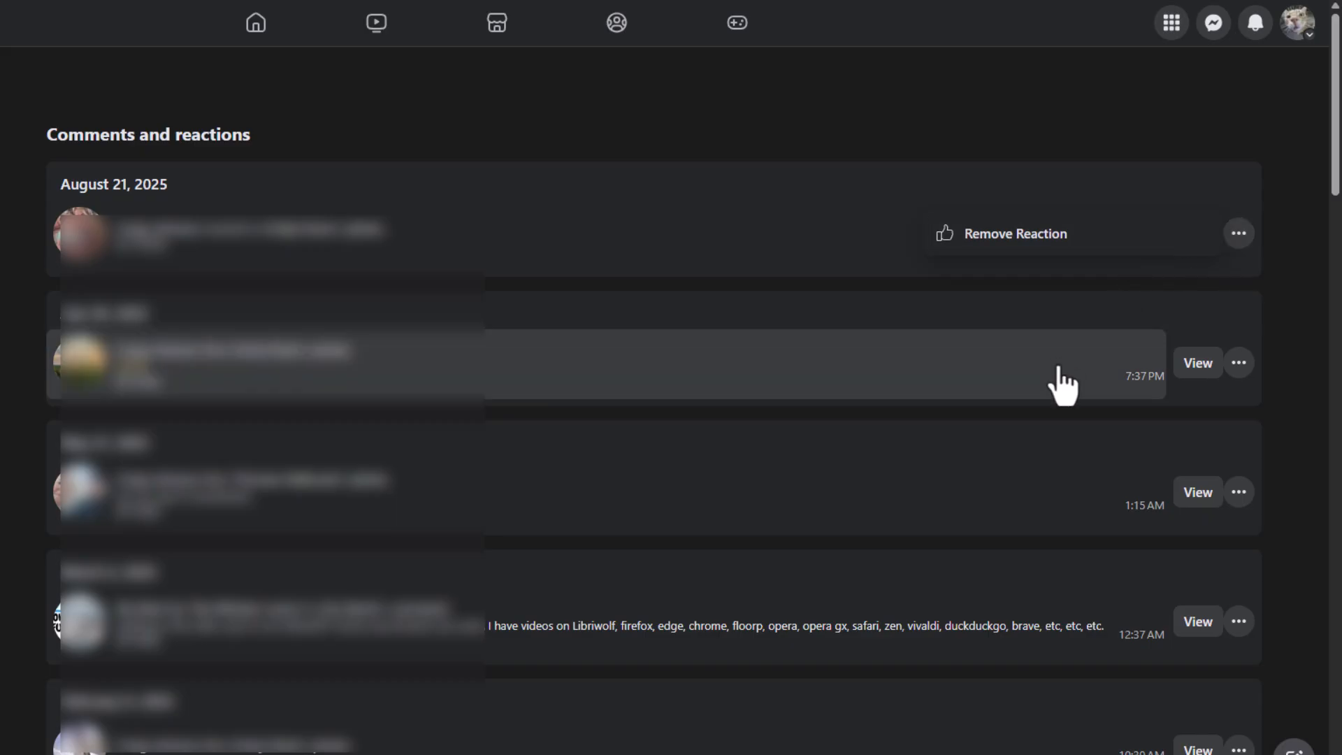
pyautogui.moveTo(1207, 419)
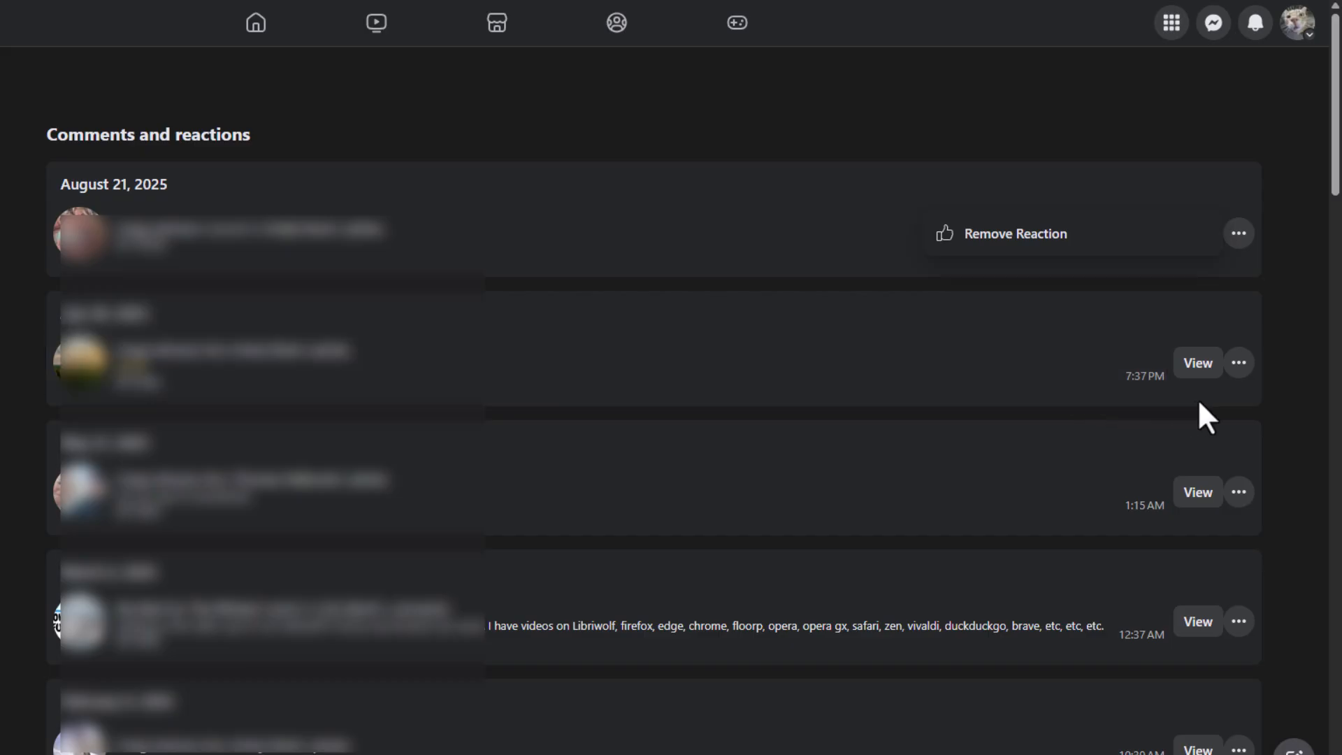